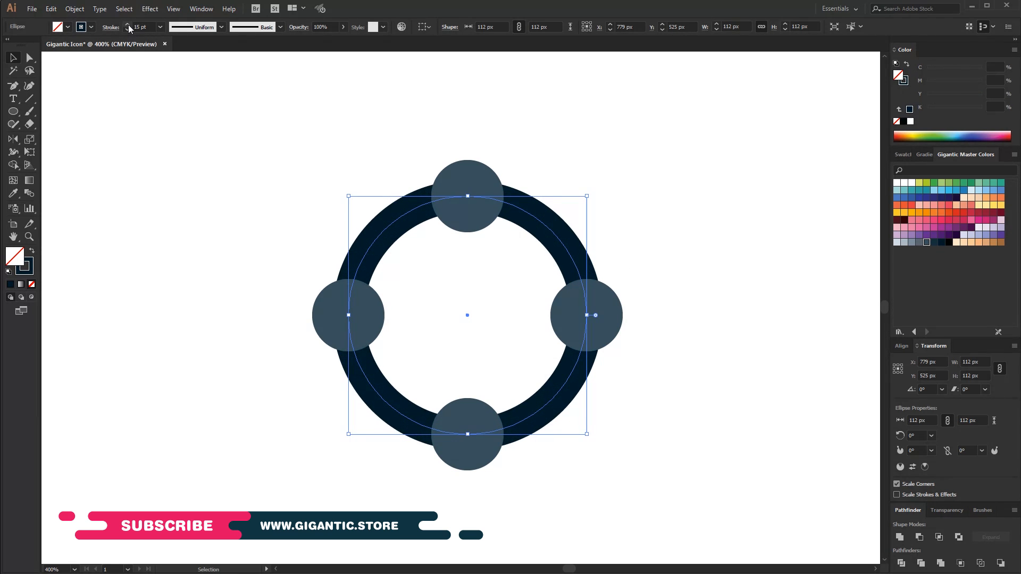
- Add a dark vertical bar with round end nodes crossing the ring's right node
{"action": "left_click", "coordinate": [663, 242]}
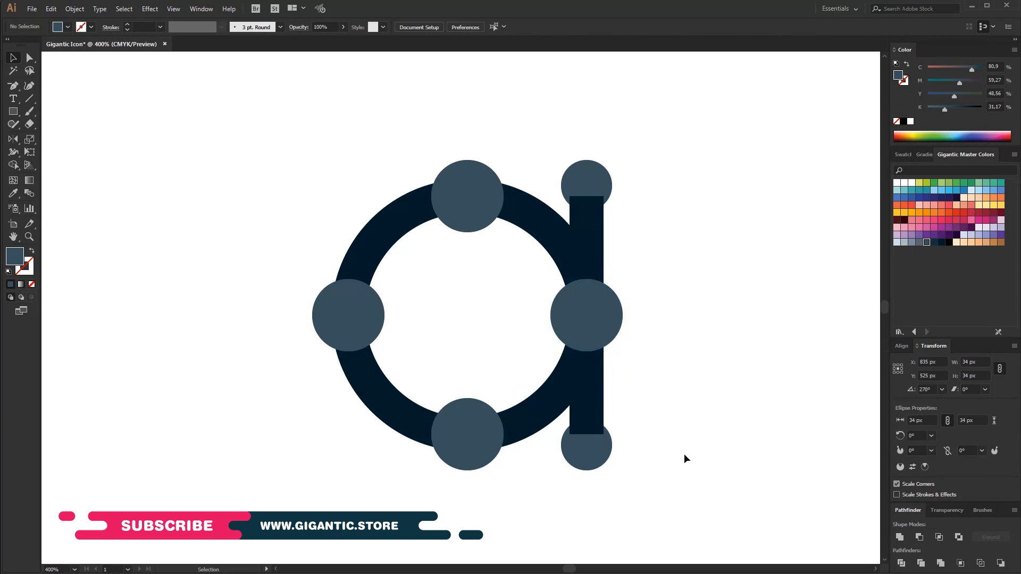
- Outline the thick ring into two thin concentric paths and make the top, left and bottom nodes hollow
{"action": "left_click", "coordinate": [466, 315]}
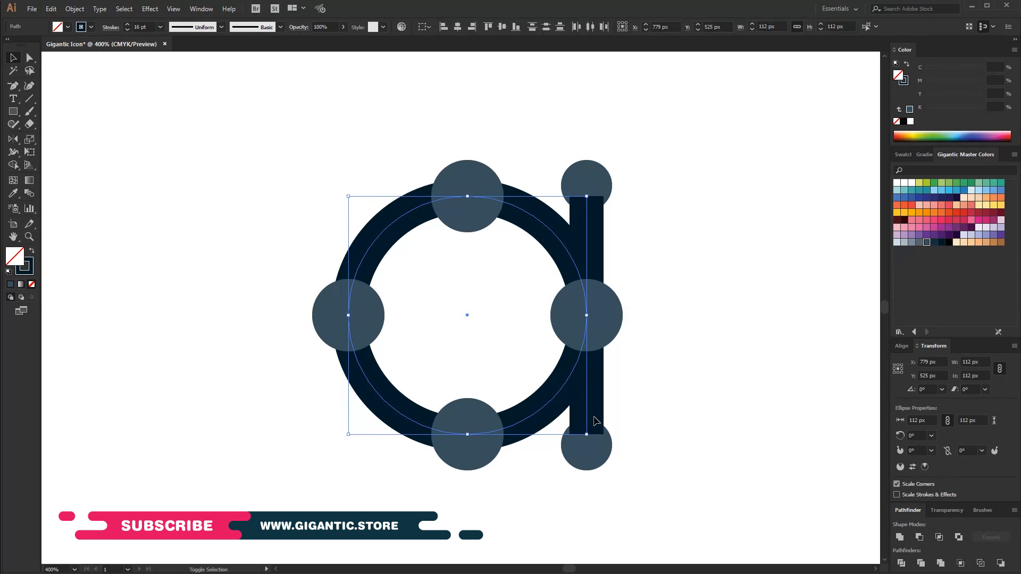
{"action": "left_click", "coordinate": [74, 9]}
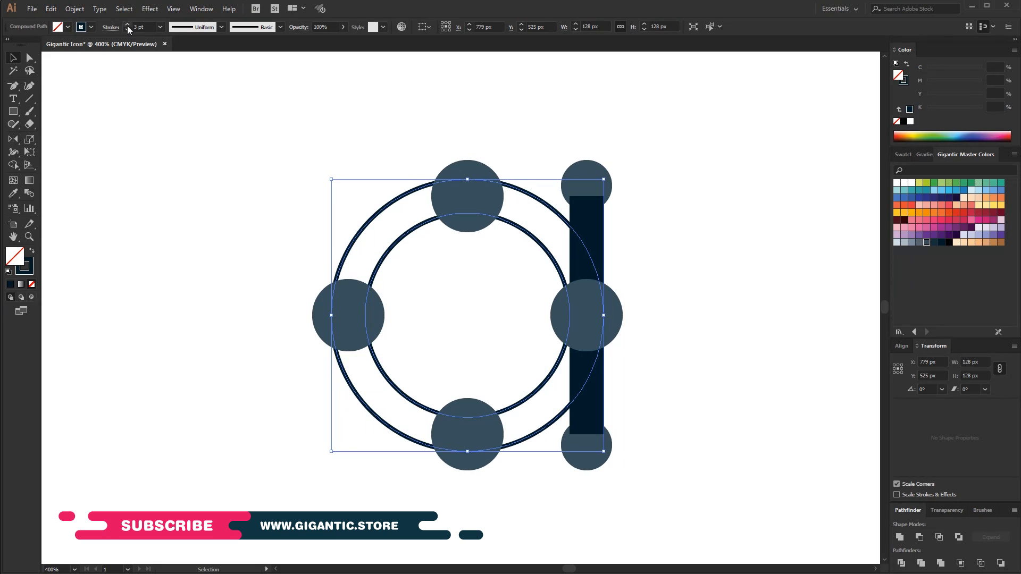
{"action": "left_click", "coordinate": [467, 195]}
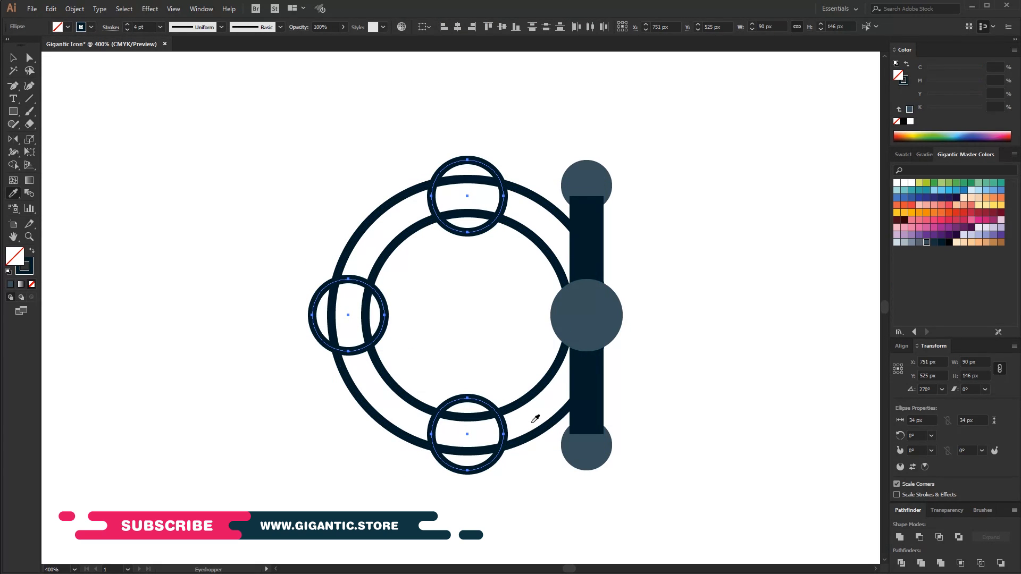
- Give the three hollow nodes the ring's heavy outline and slightly enlarge the bar's round nodes
{"action": "left_click", "coordinate": [466, 196]}
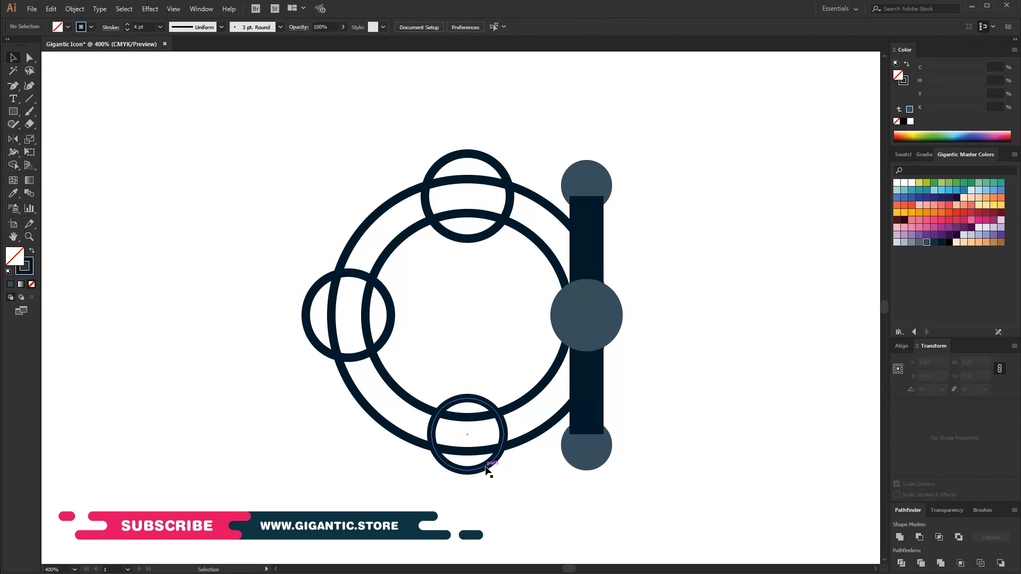
{"action": "left_click", "coordinate": [585, 315]}
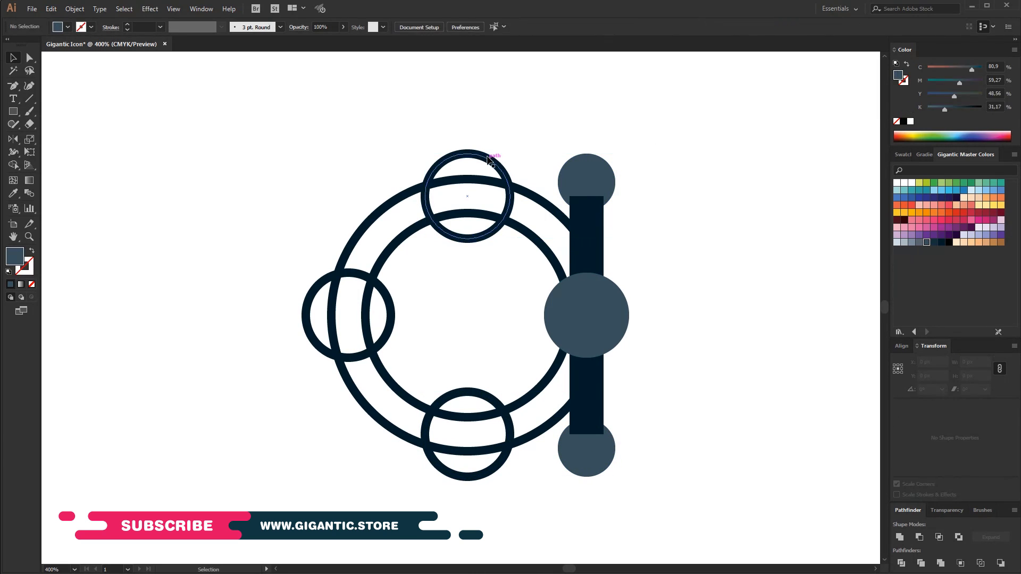
- Add a small inner circle in every node and outline the bar with its nodes
{"action": "left_click", "coordinate": [467, 196]}
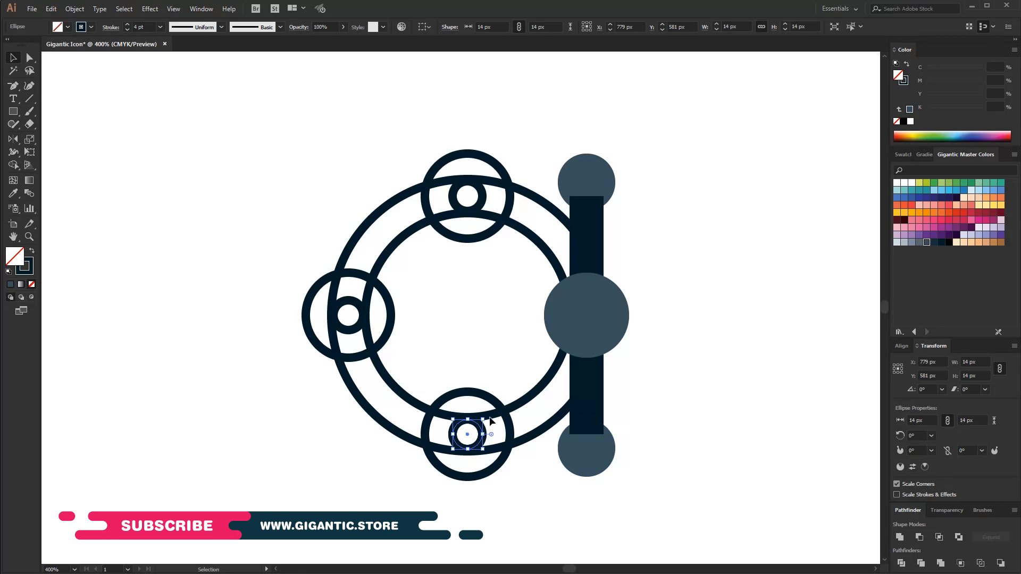
{"action": "right_click", "coordinate": [587, 316]}
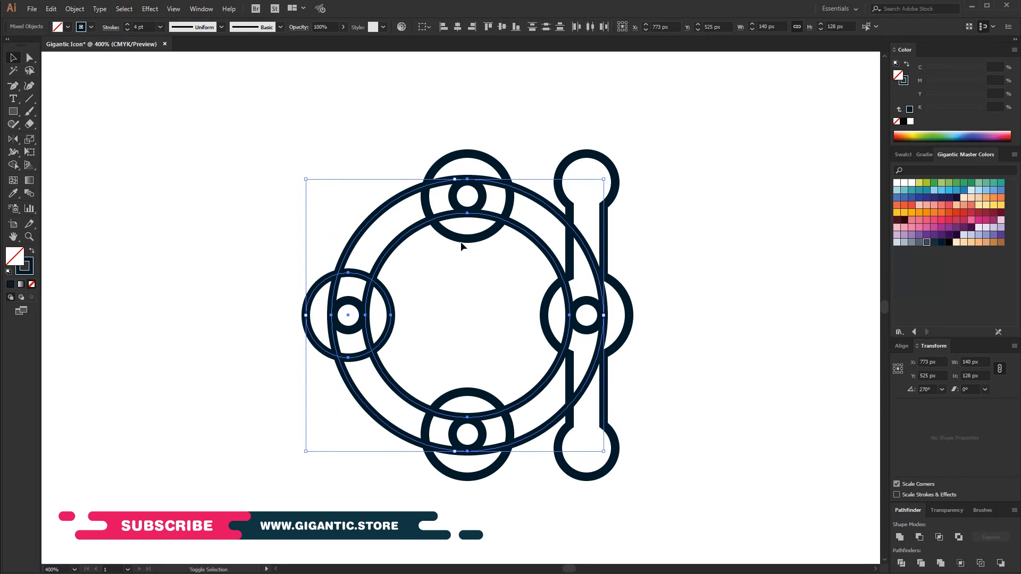
- Unite the ring and its nodes into one white shape with hollow holes and reorder it
{"action": "left_click", "coordinate": [901, 537]}
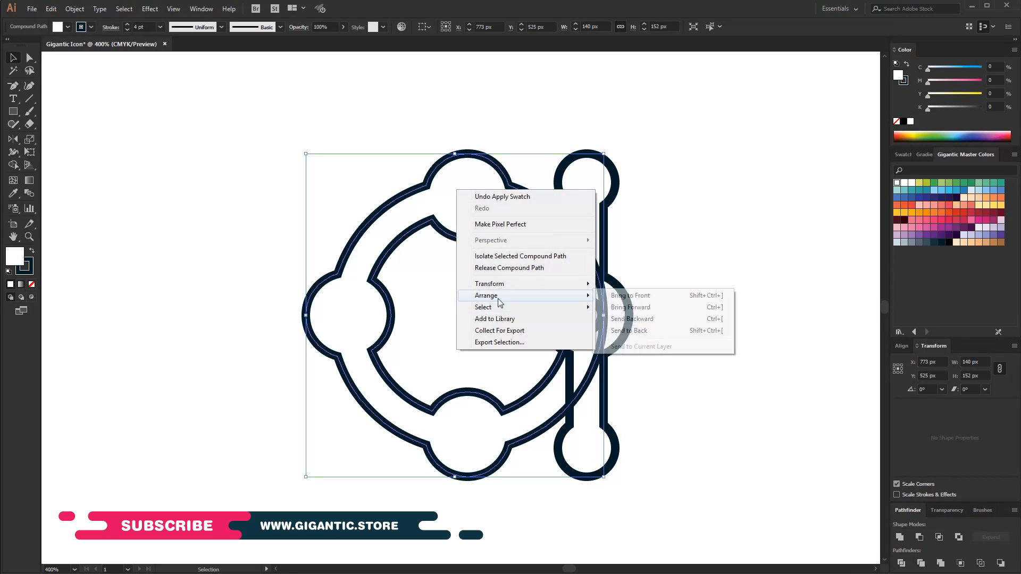
{"action": "left_click", "coordinate": [628, 330]}
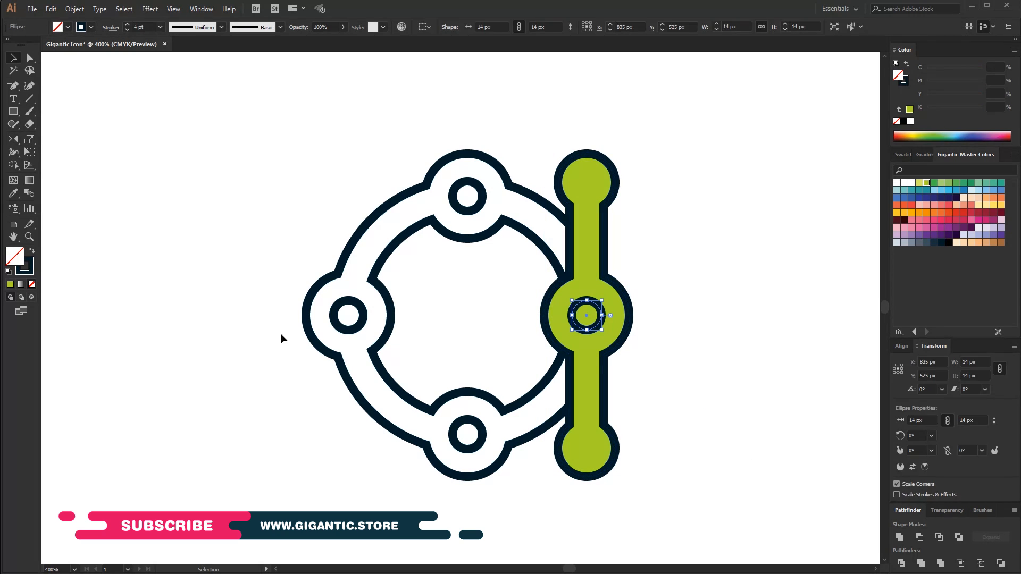
- Fill the bar with the lime-green swatch and make the inner circles white
{"action": "left_click", "coordinate": [467, 196]}
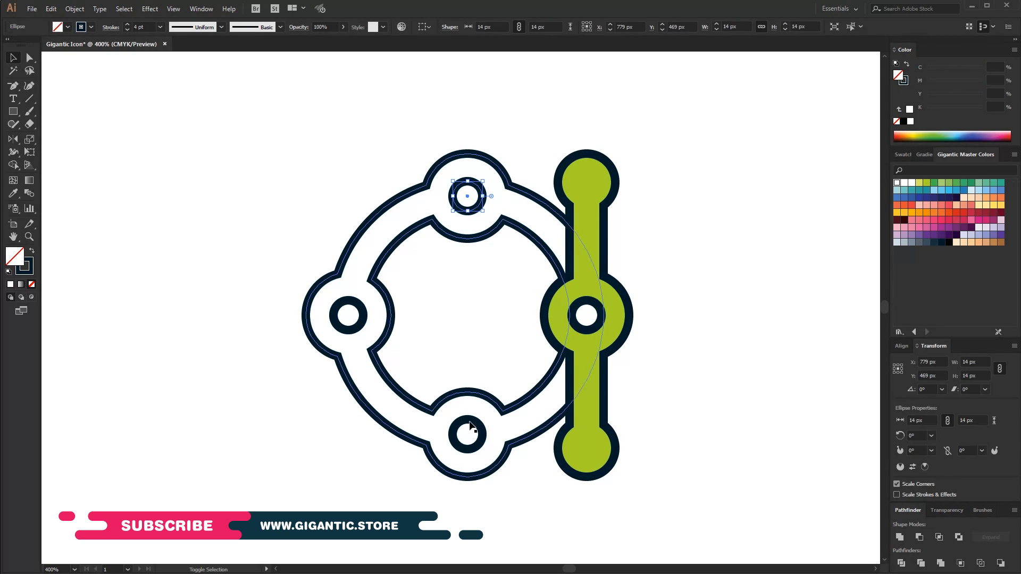
{"action": "left_click", "coordinate": [349, 436]}
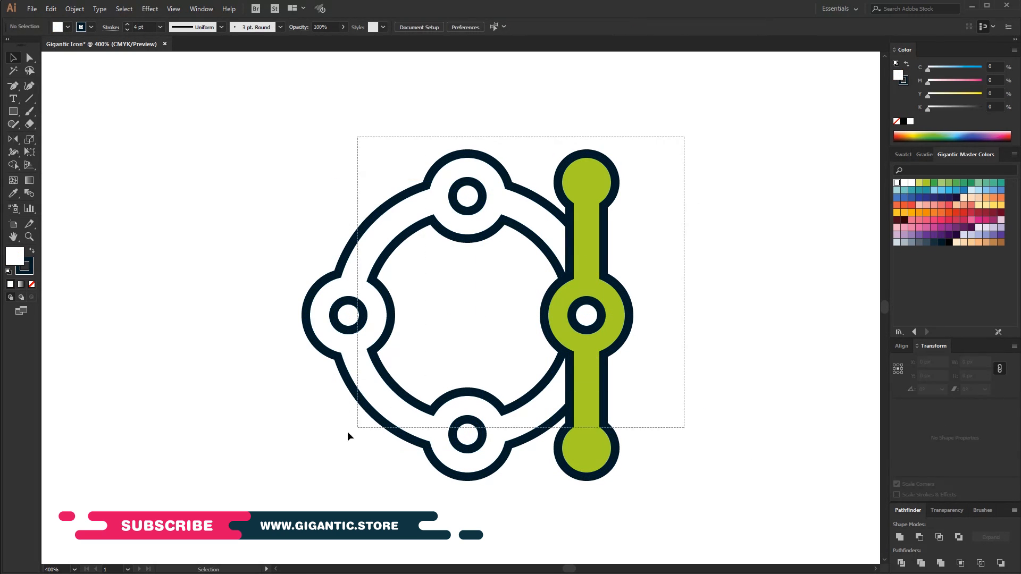